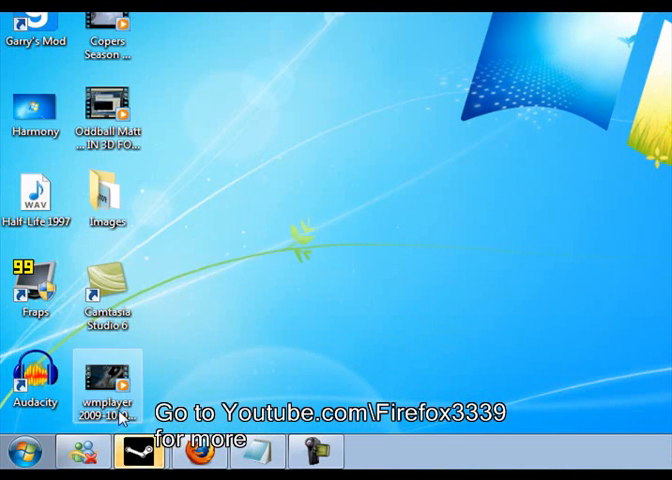
Step: Launch Notepad from the Start menu by searching for 'Notepad'
click(14, 448)
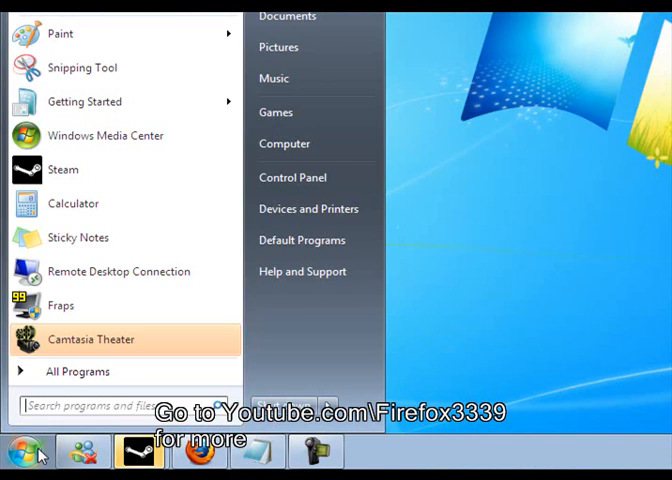
text(Note)
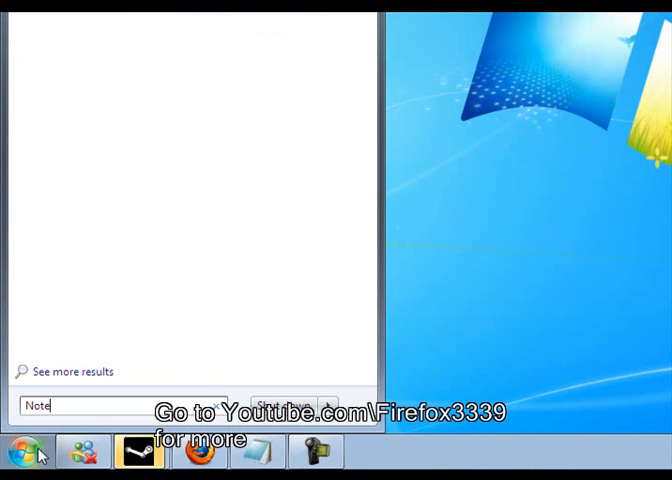
text(pad)
text(ms)
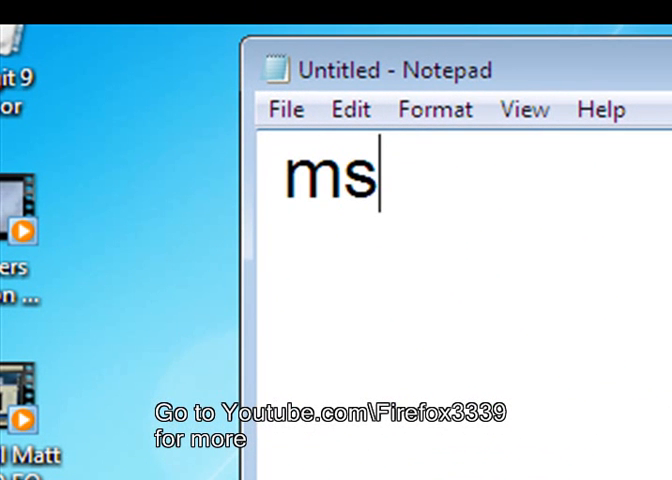
Step: Write the script line msgbox"WINDOWS WILL NOW EXPLODE" in the document
text(gbox)
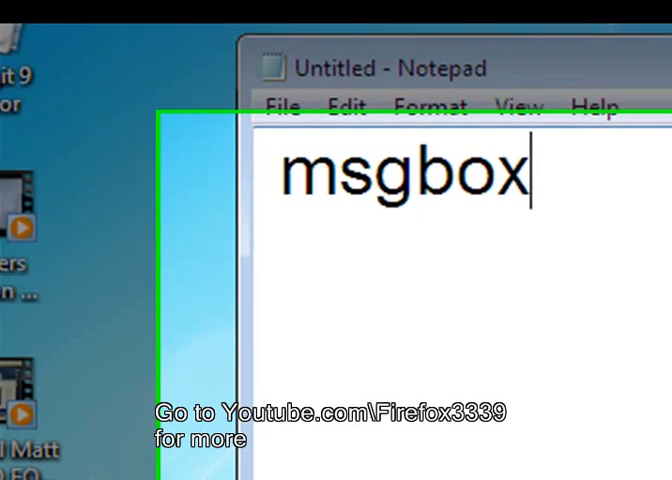
text(")
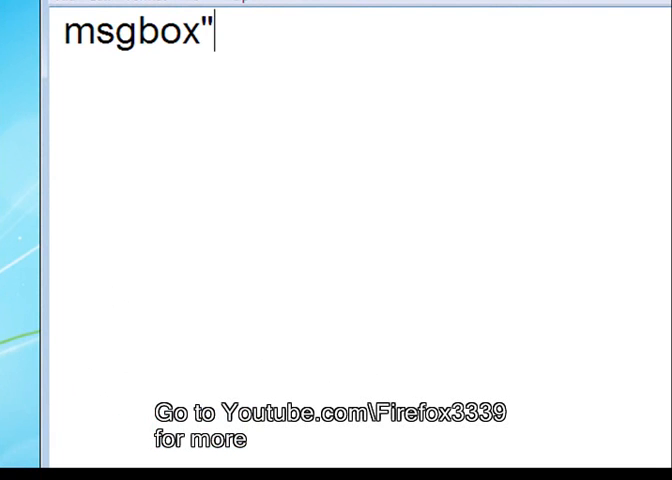
text(WIN)
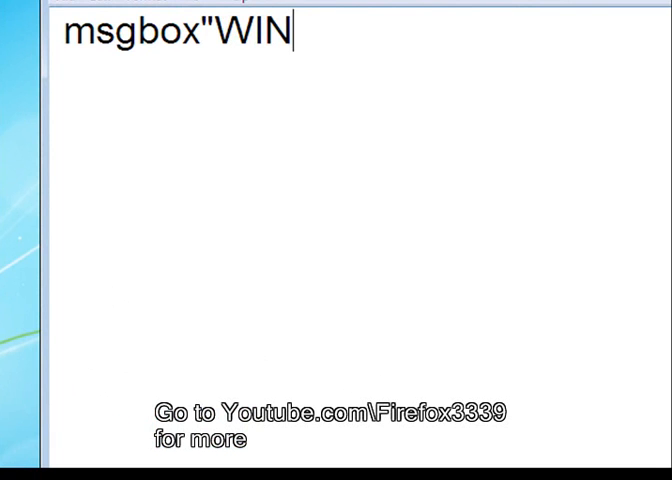
text(DOWS WI)
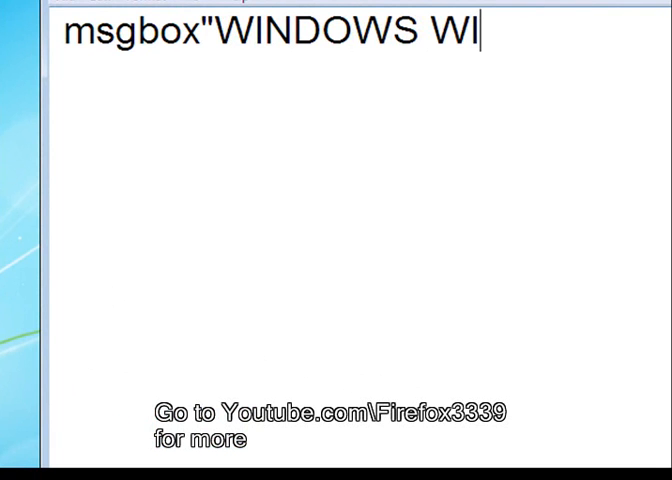
text(LL NOW)
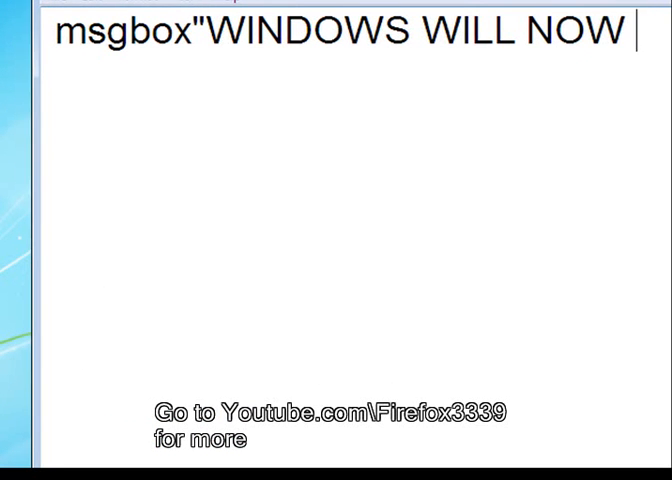
text(W)
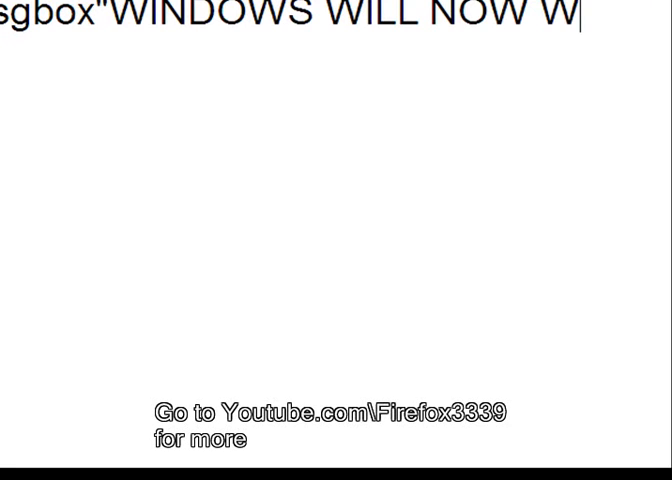
text(EXPLOD)
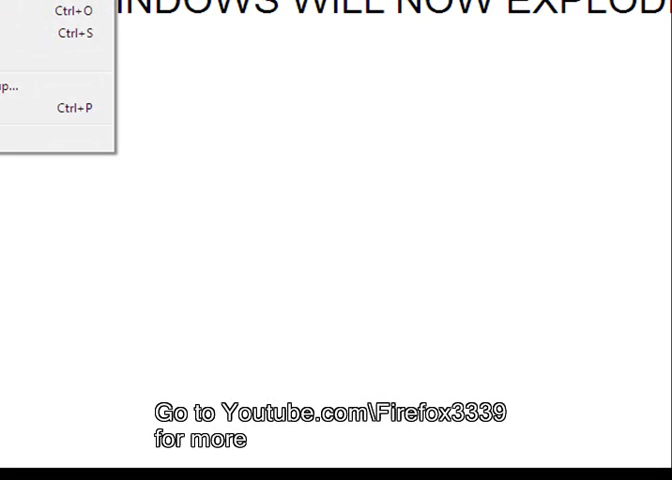
mouse_move(40, 56)
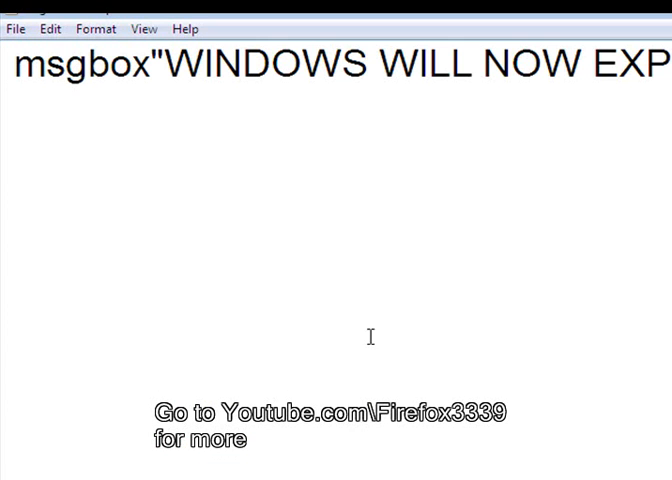
Step: Save the script via Save As as a .vbs file on the desktop
click(16, 28)
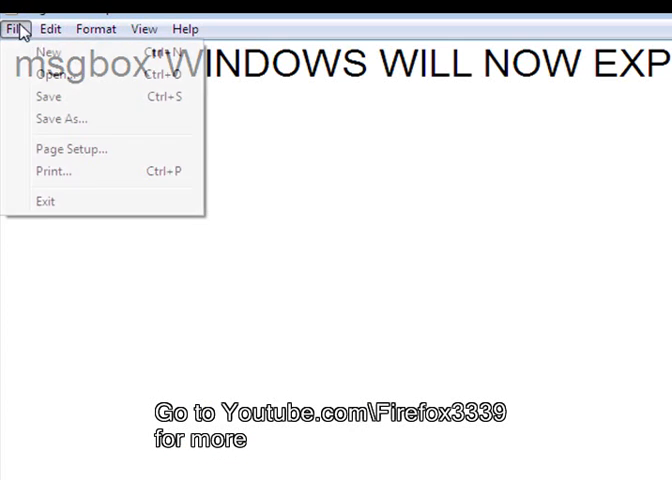
click(64, 118)
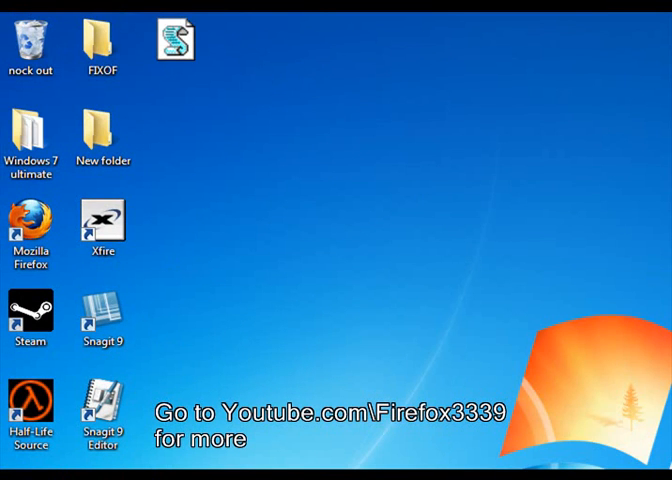
Step: Run the saved .vbs script, showing the 'WINDOWS WILL NOW EXPLODE' message box
click(176, 42)
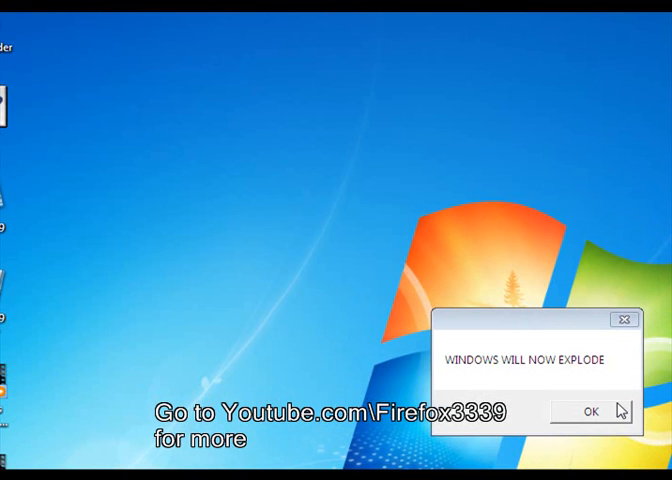
mouse_move(584, 458)
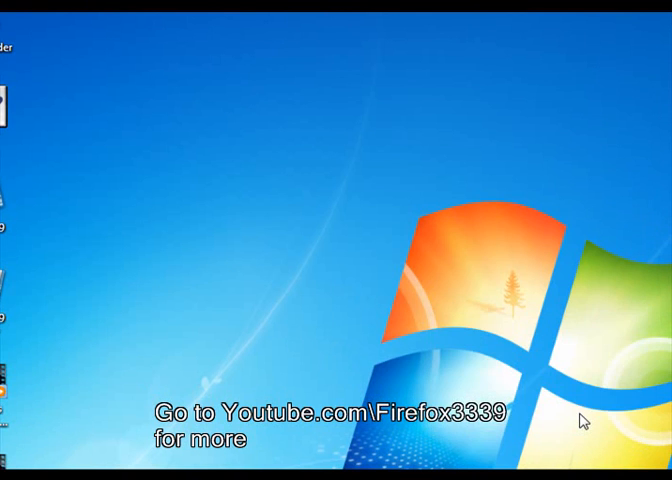
mouse_move(584, 422)
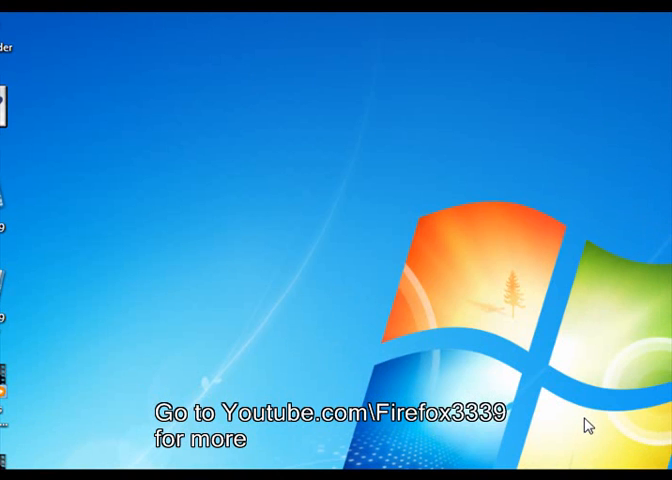